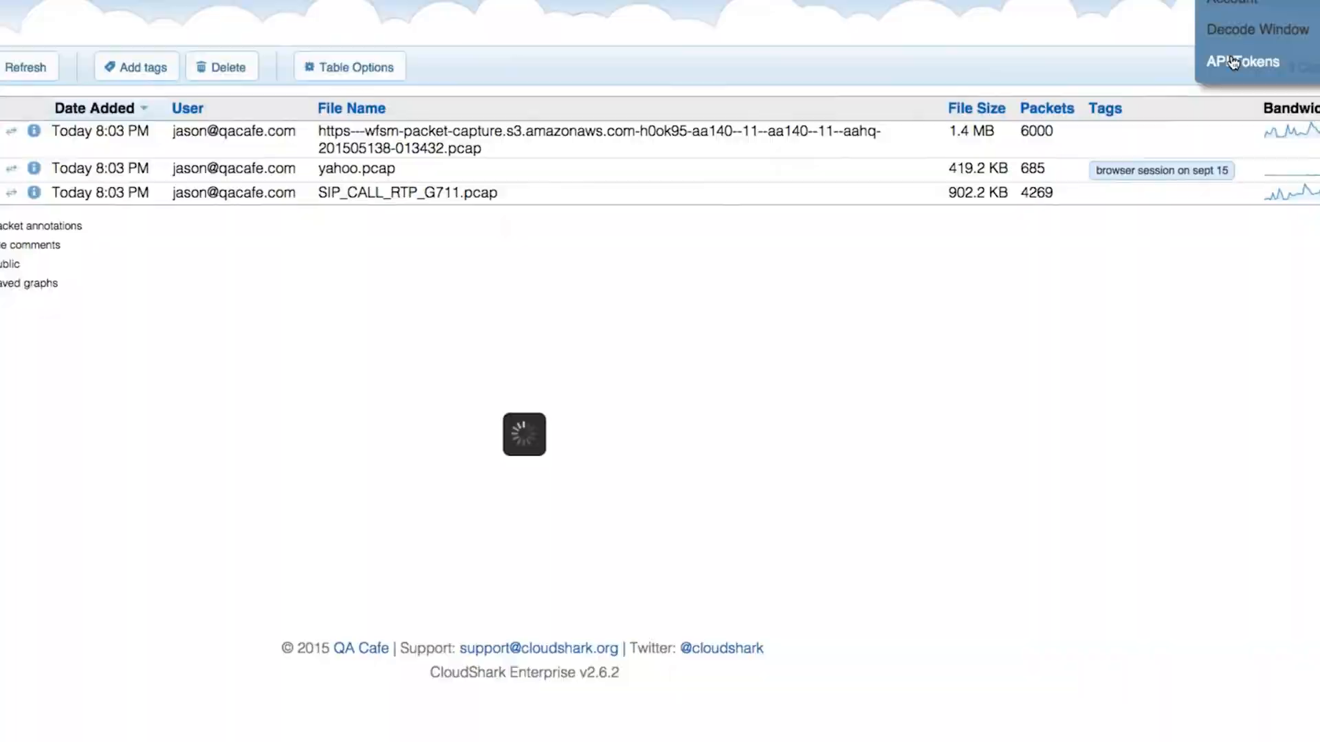
Reach the account's API Tokens page from the Preferences menu.
left_click(1241, 62)
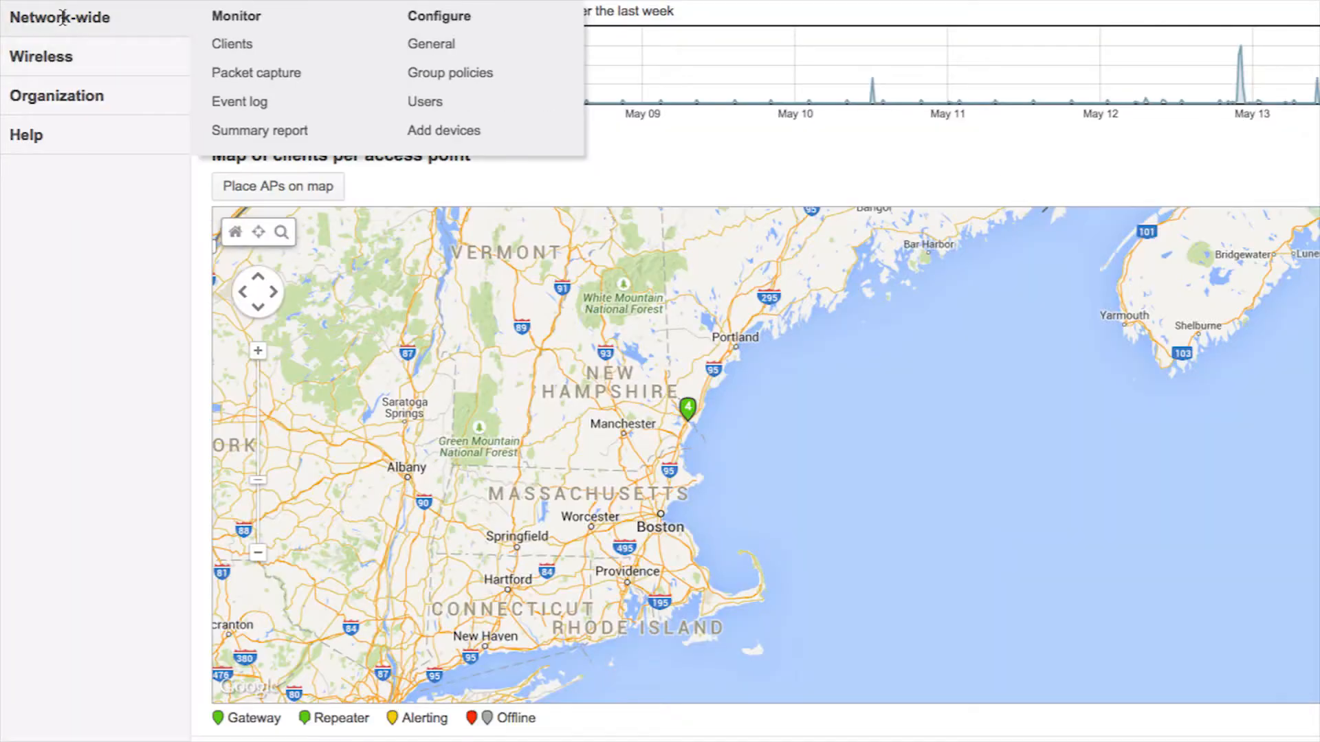
mouse_move(449, 55)
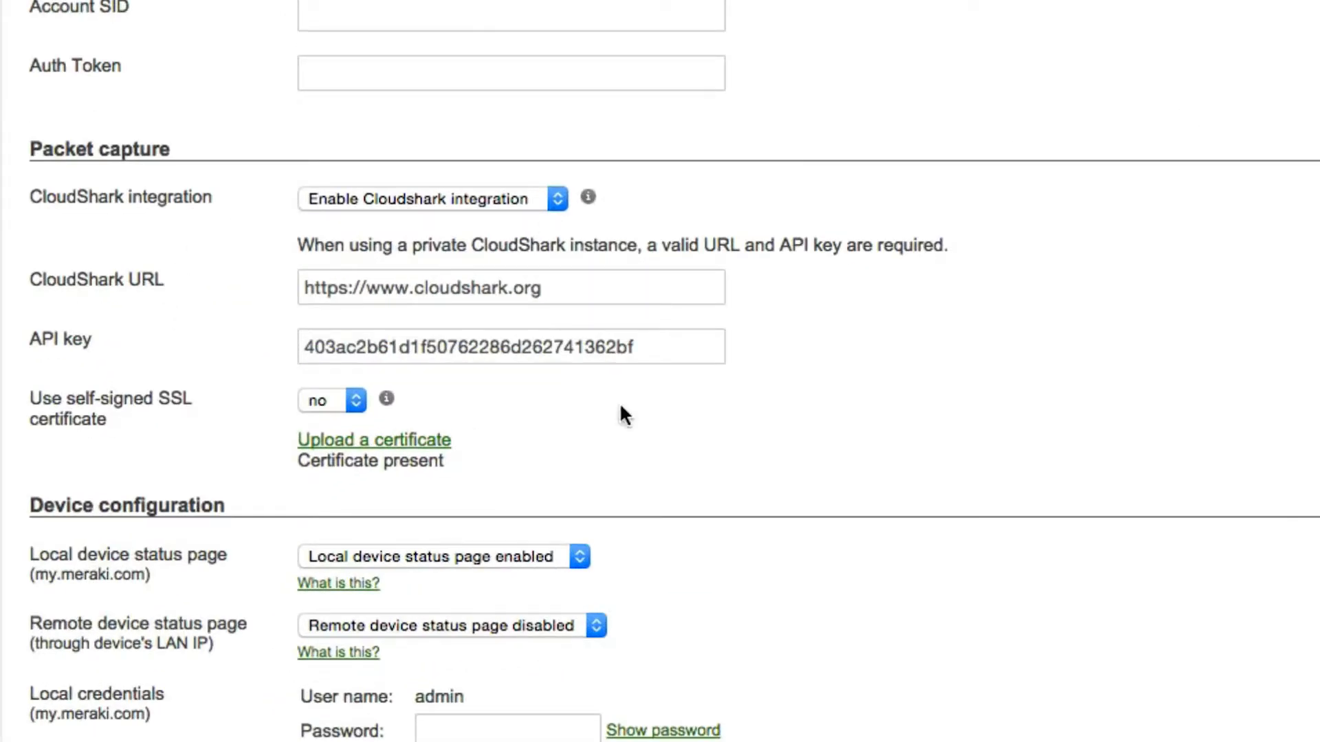
mouse_move(776, 320)
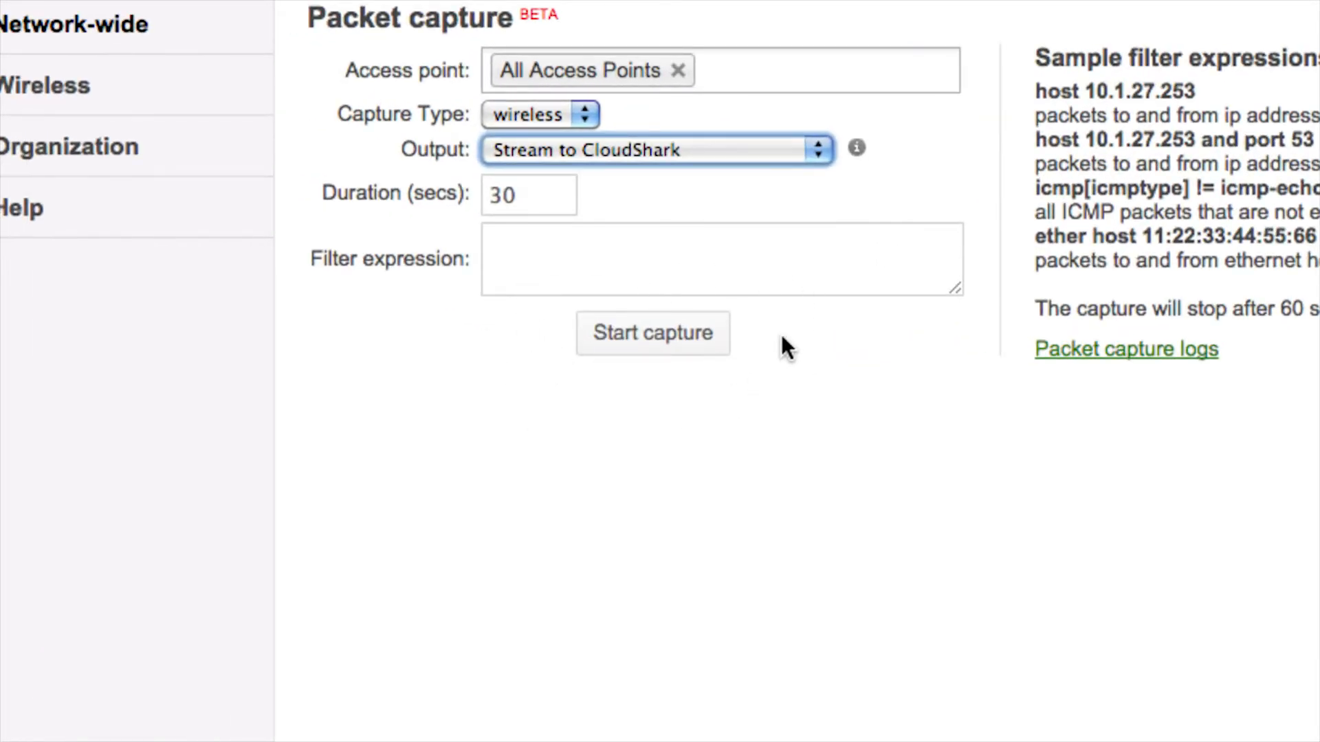
Start the 30-second wireless capture on all access points streaming to CloudShark.
left_click(653, 333)
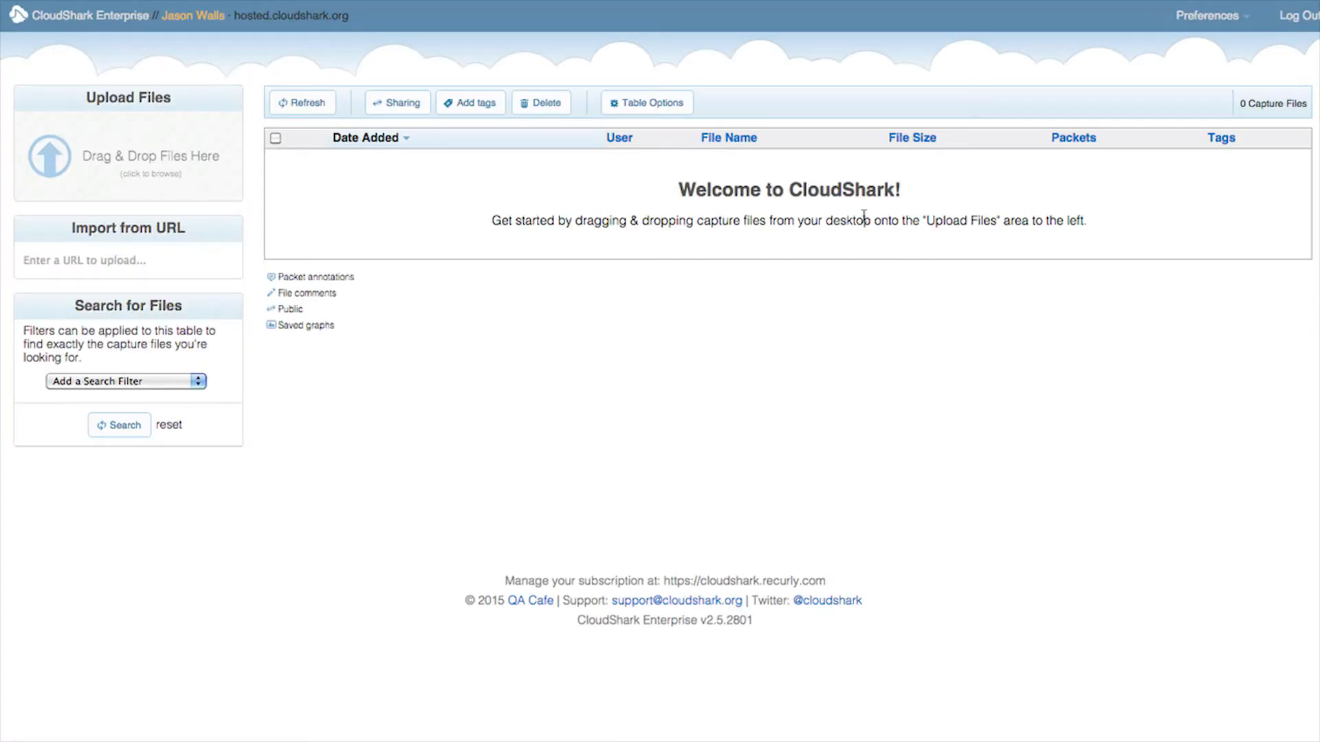
mouse_move(660, 289)
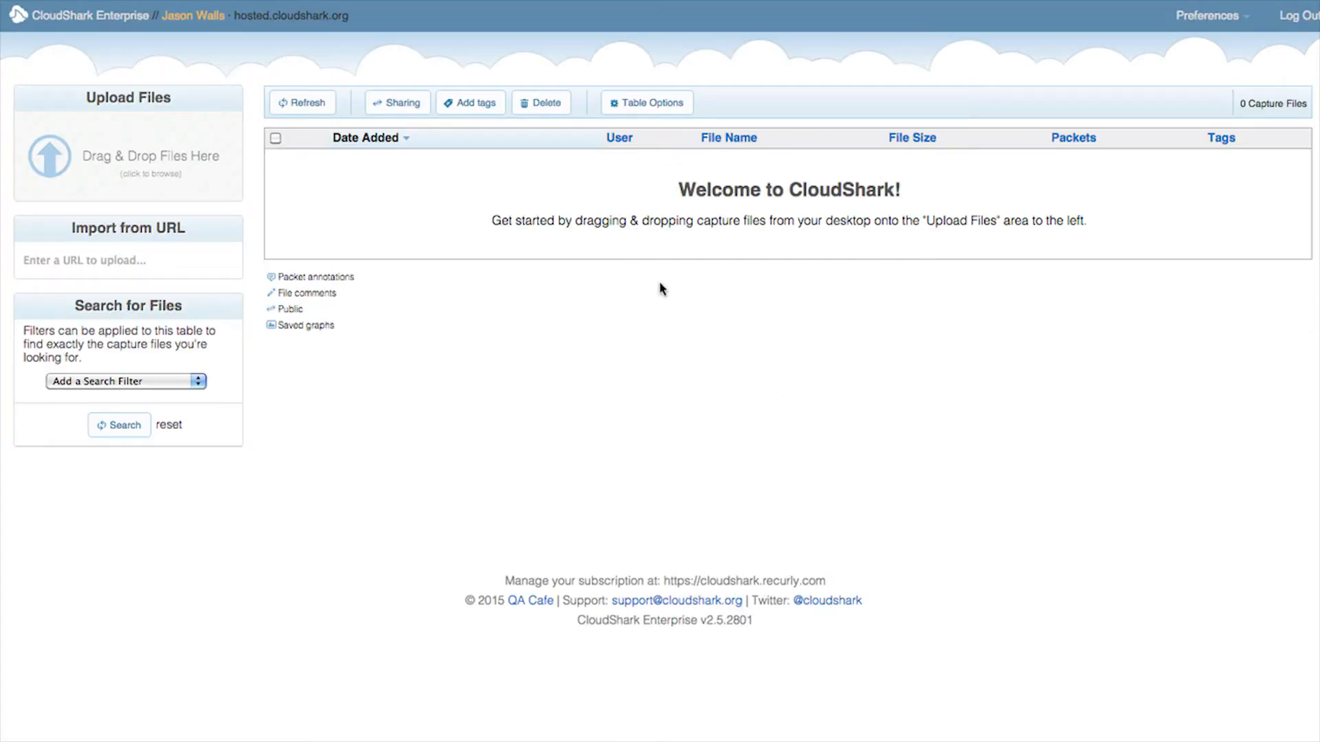
mouse_move(642, 279)
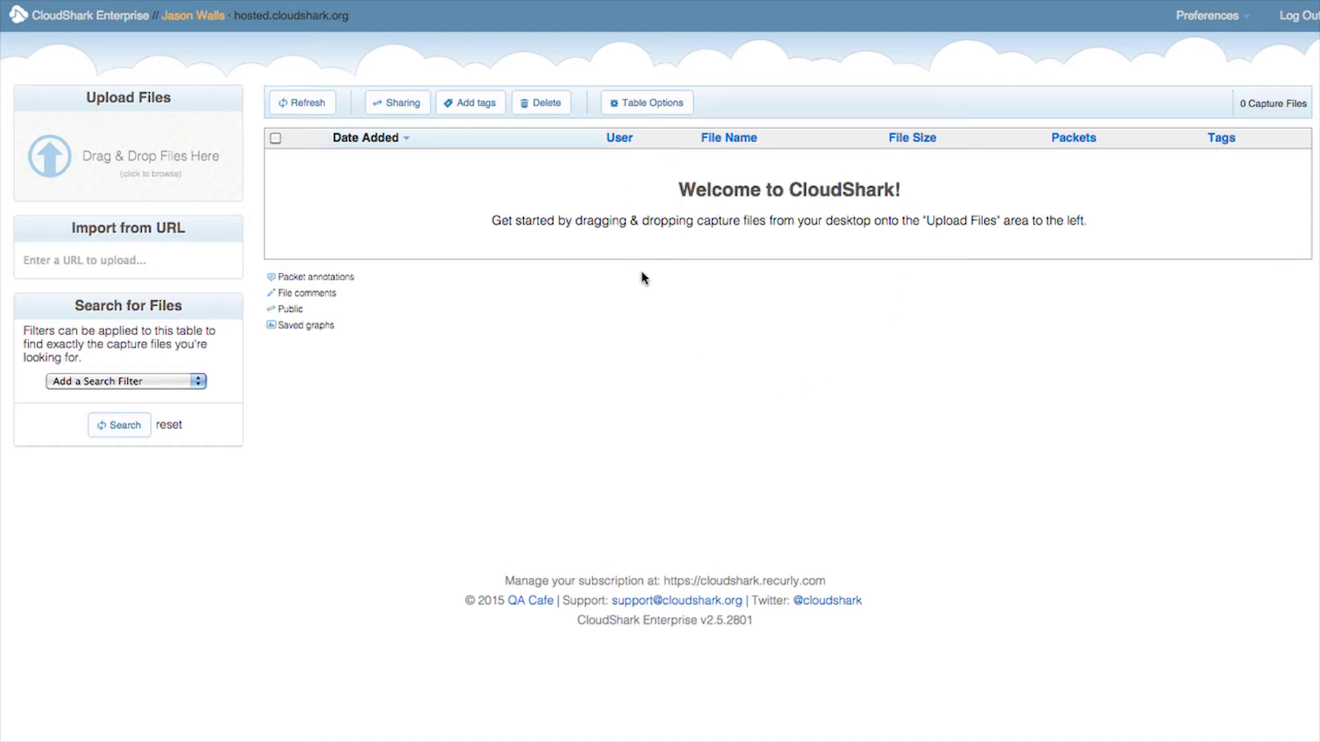
mouse_move(692, 294)
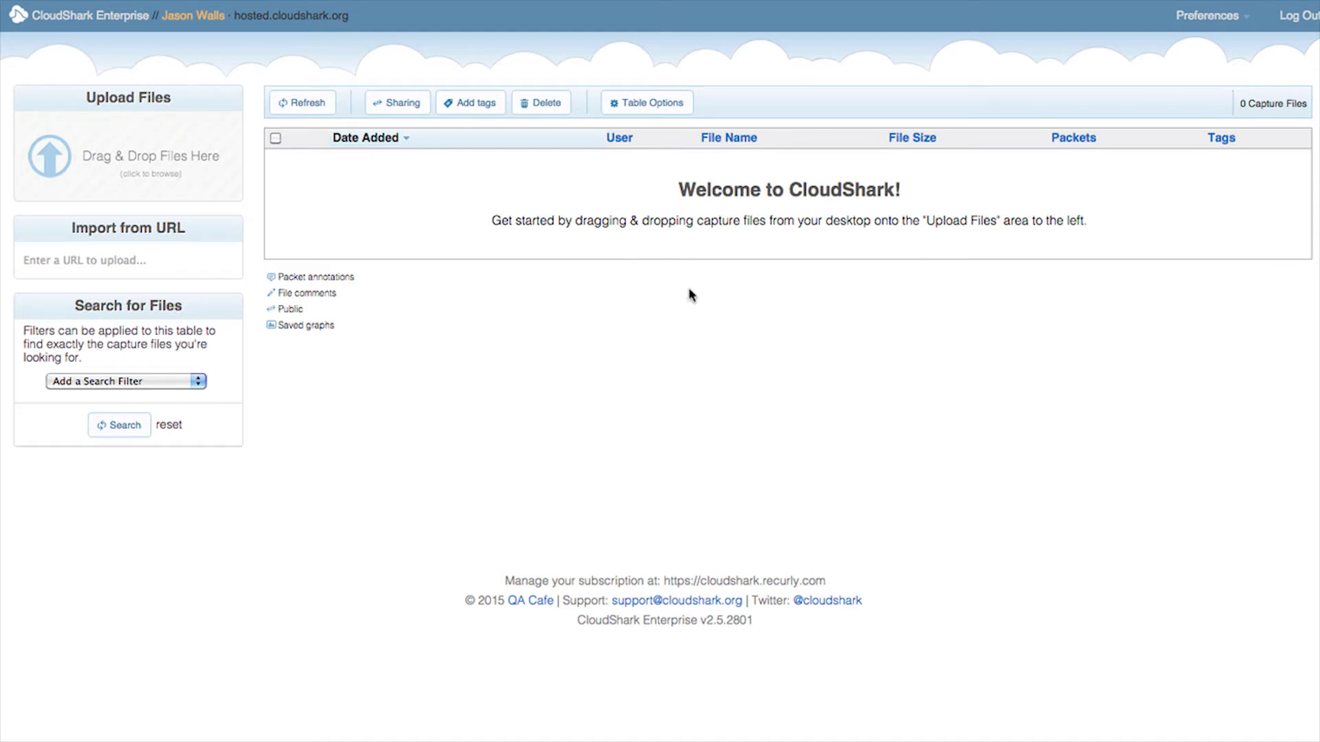
mouse_move(867, 303)
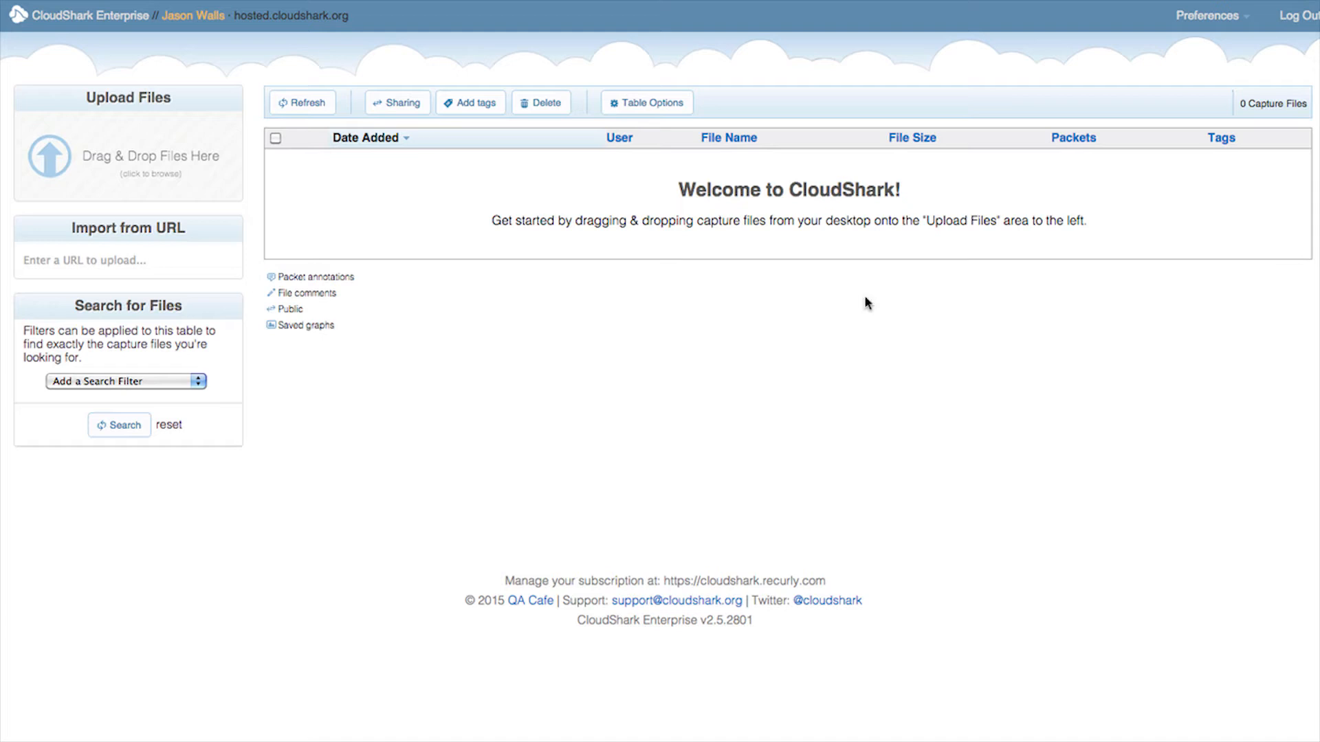
mouse_move(1282, 290)
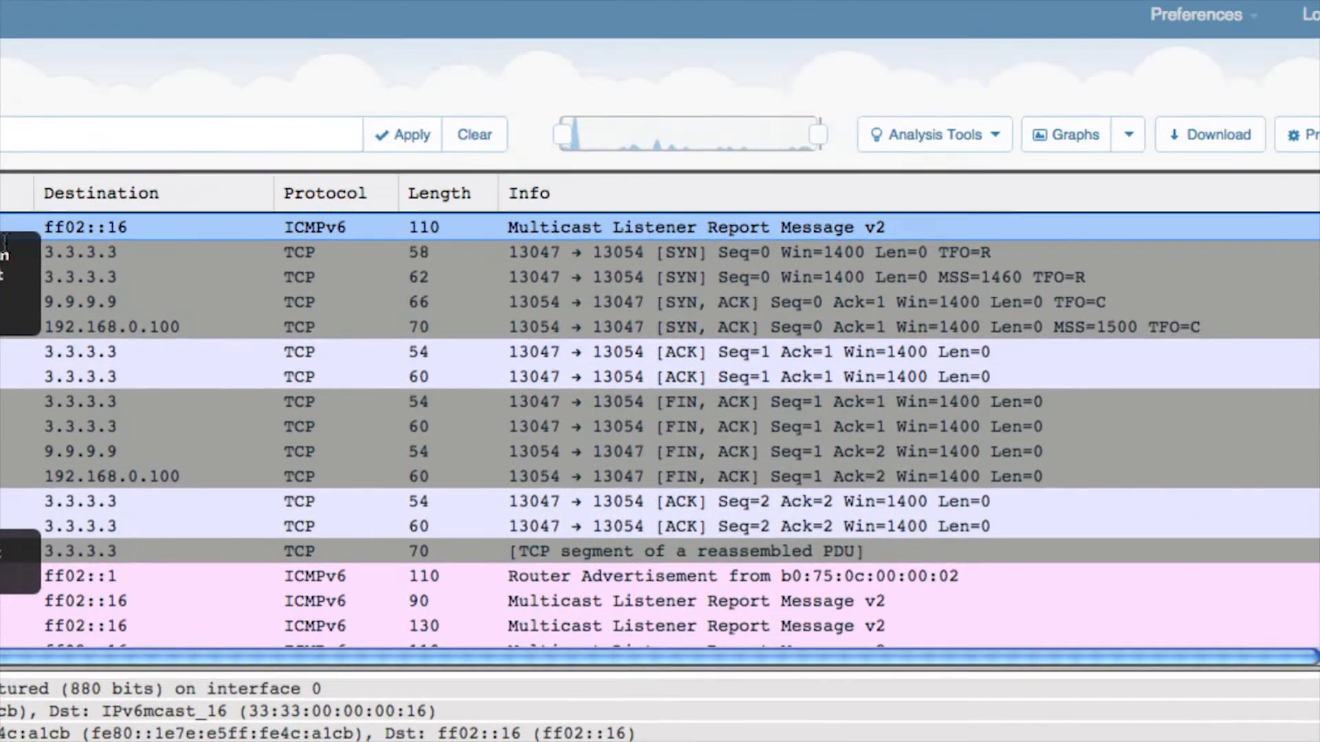
Show the Analysis Tools list for the open streamed capture.
left_click(924, 134)
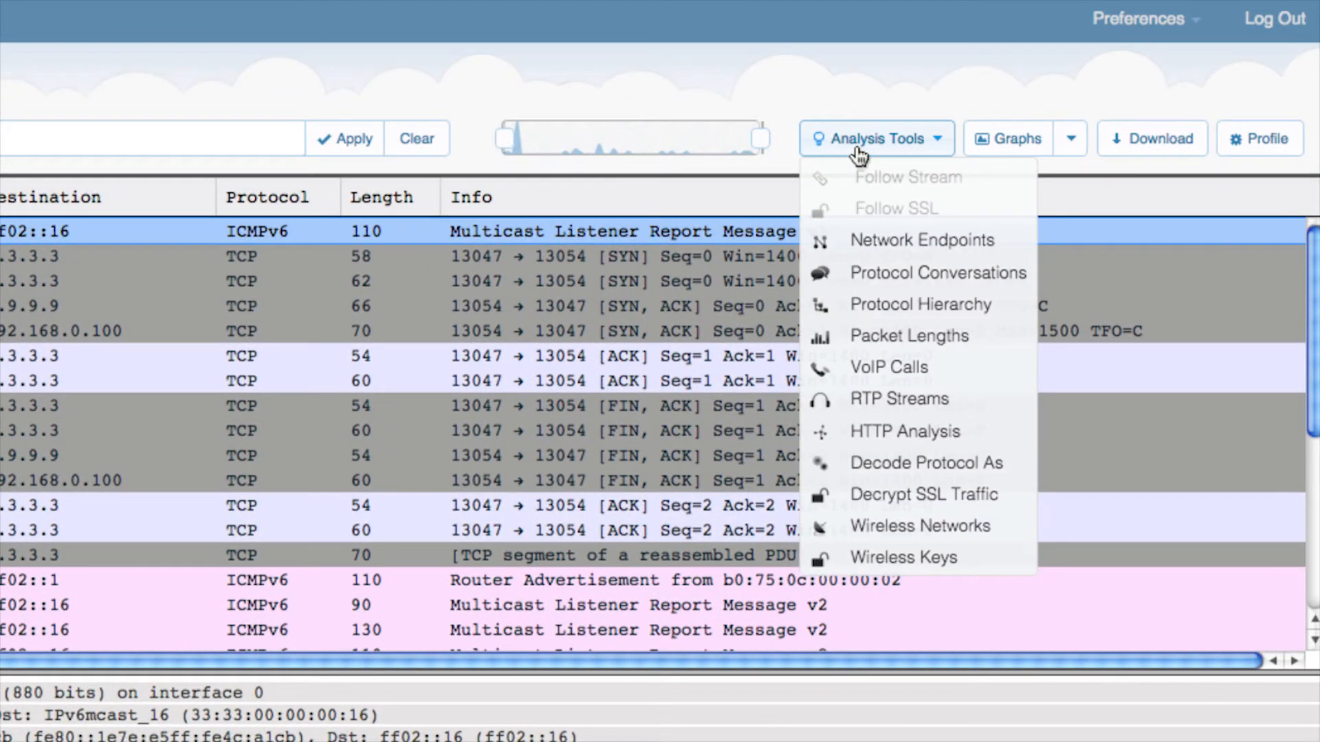
mouse_move(899, 448)
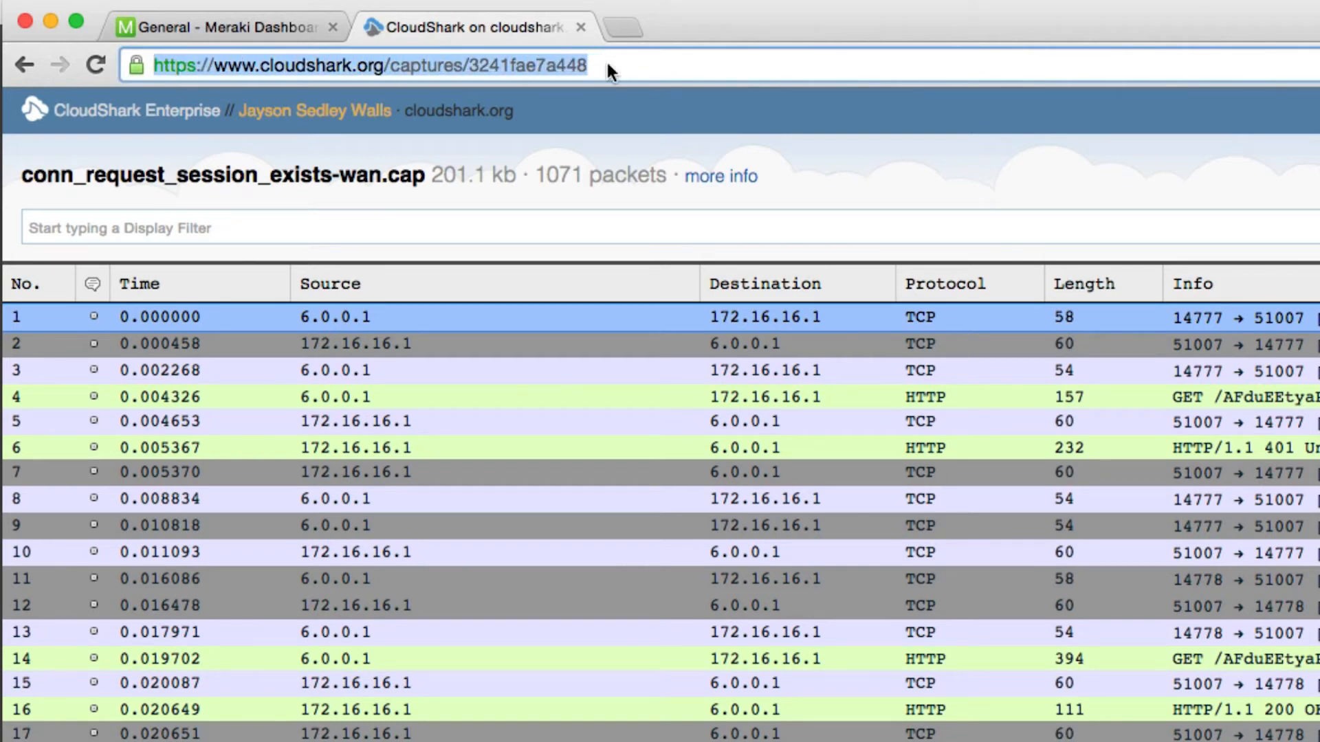
mouse_move(747, 192)
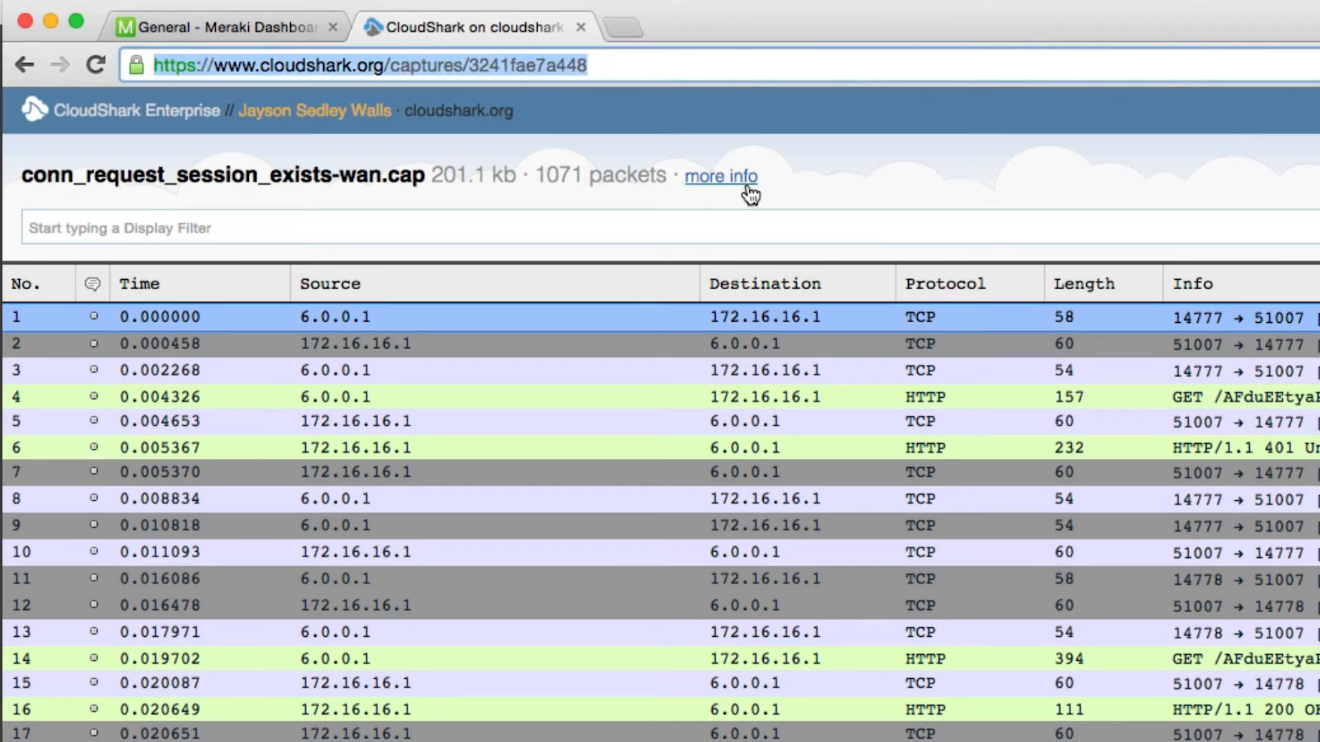